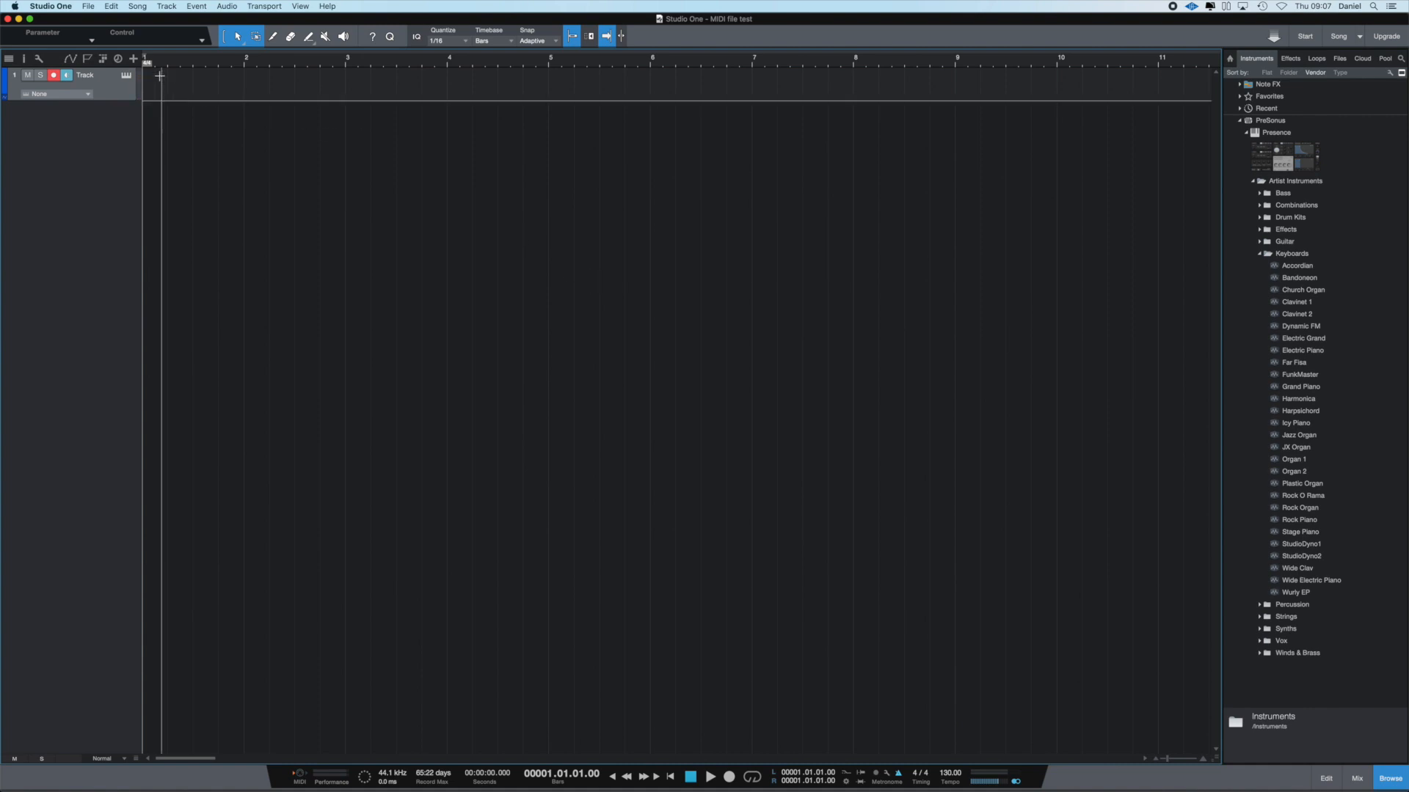
mouse_move(125, 75)
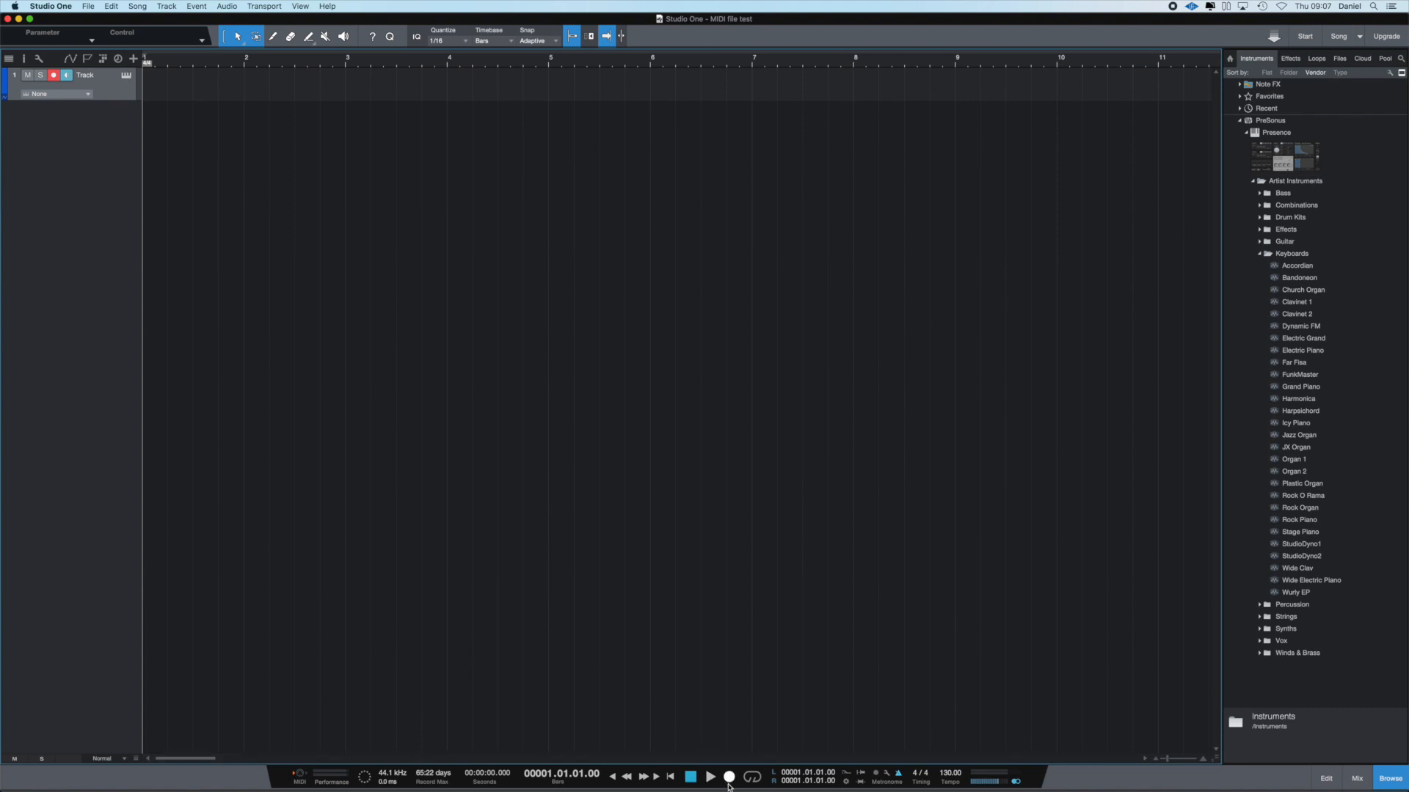
mouse_move(728, 776)
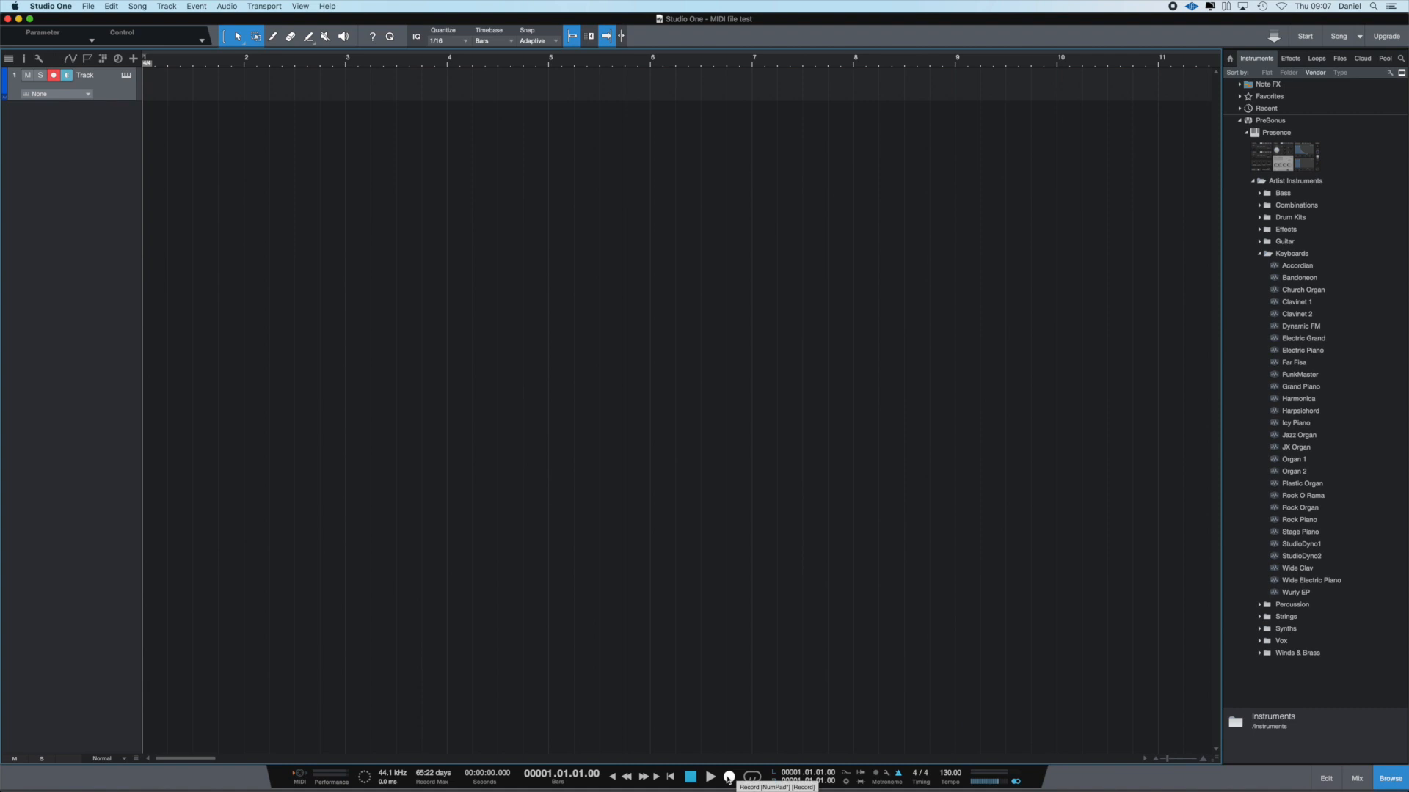
- Start recording a new MIDI event on the armed instrument track from bar 1
left_click(729, 777)
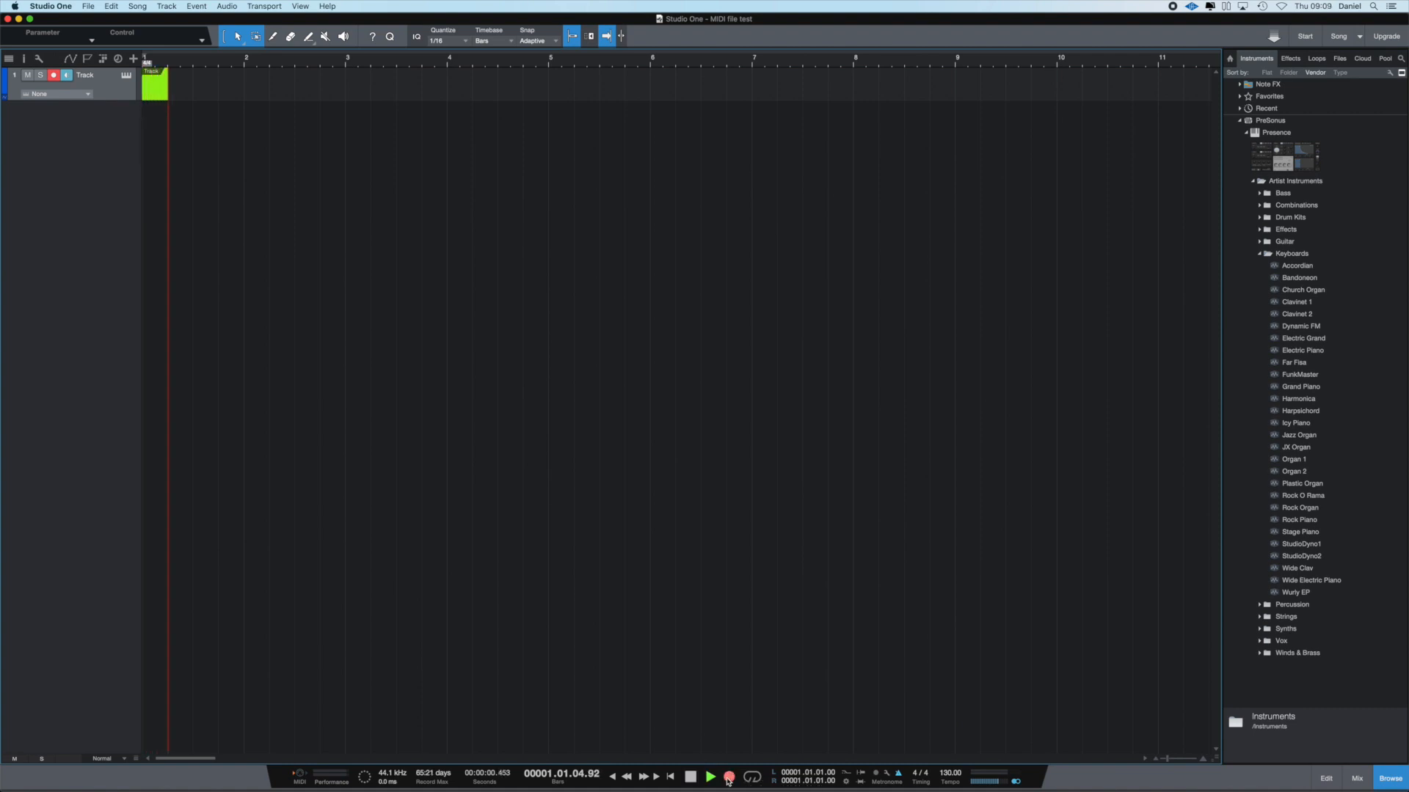